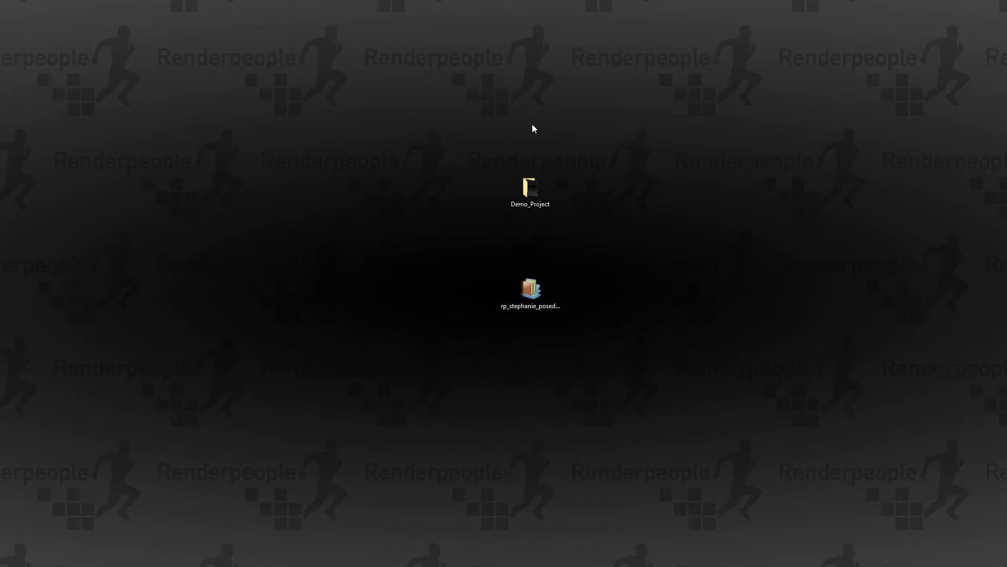
{"action": "mouse_move", "coordinate": [529, 462]}
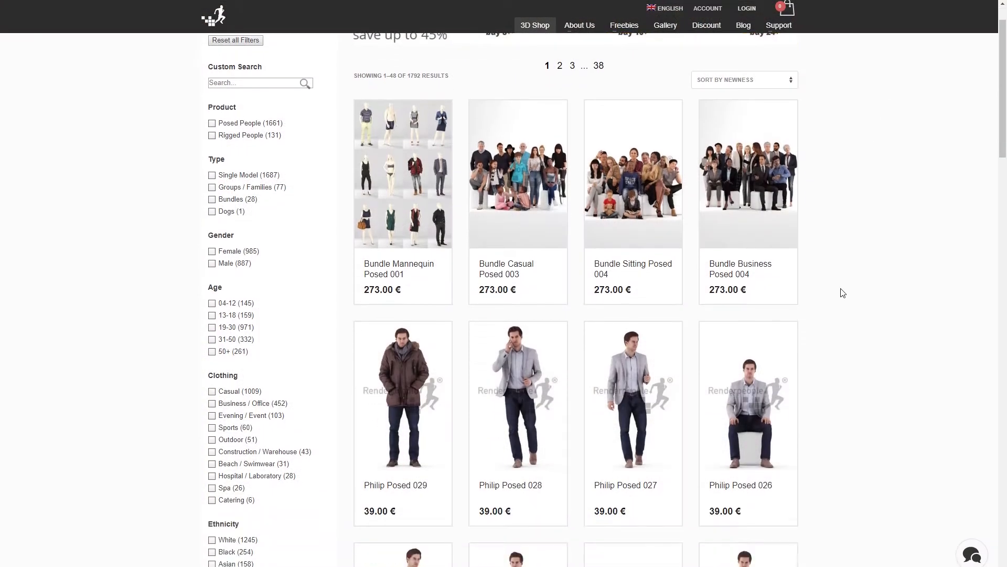
Step: Scroll the Freebies page down to the Free Download section of sample 3D people
{"action": "scroll", "scroll_direction": "down", "scroll_amount": 3}
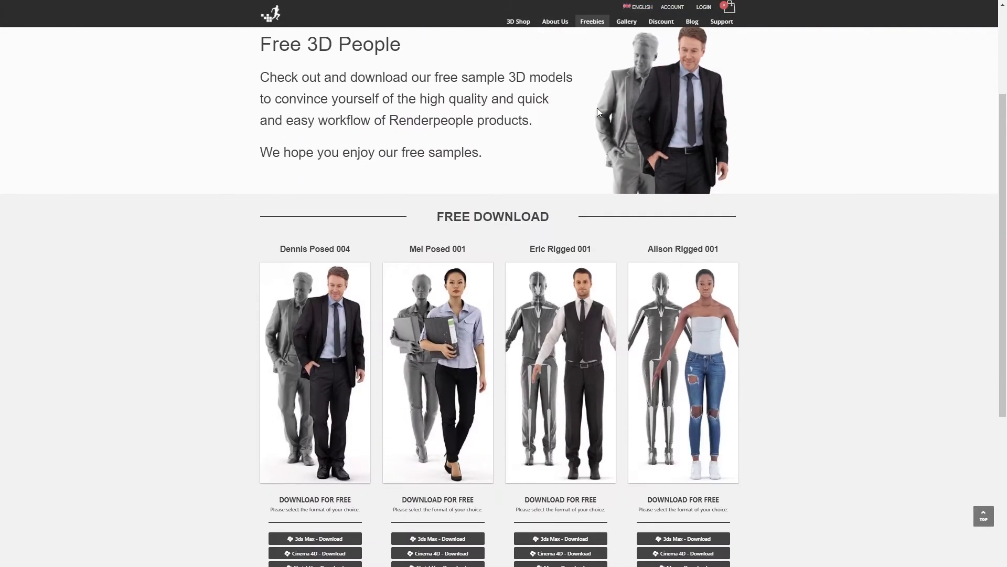
{"action": "scroll", "scroll_direction": "down", "scroll_amount": 3}
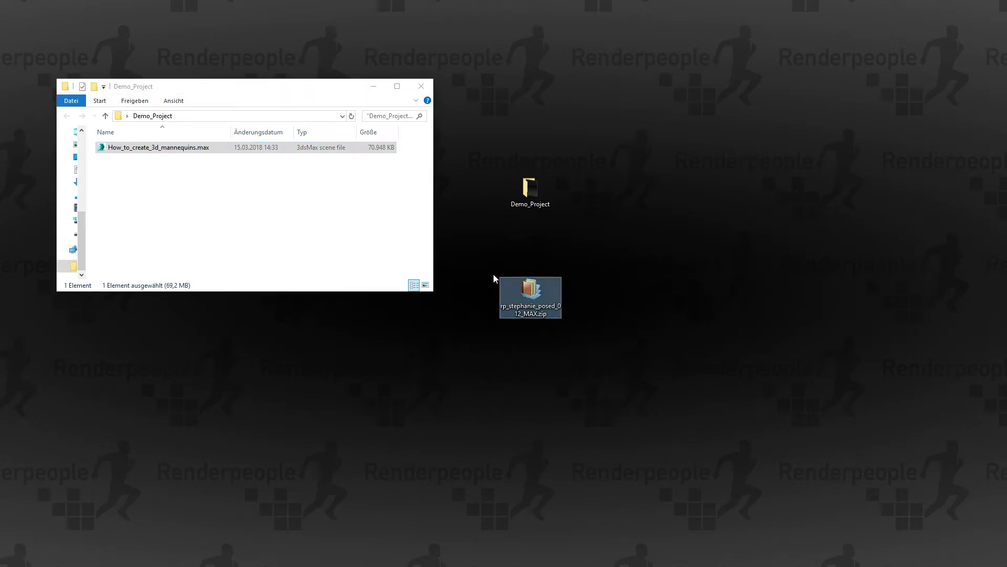
Step: Extract the tex folder and rp_stephanie_posed_012_100k_vray.max into Demo_Project, then close WinRAR
{"action": "double_click", "coordinate": [530, 297]}
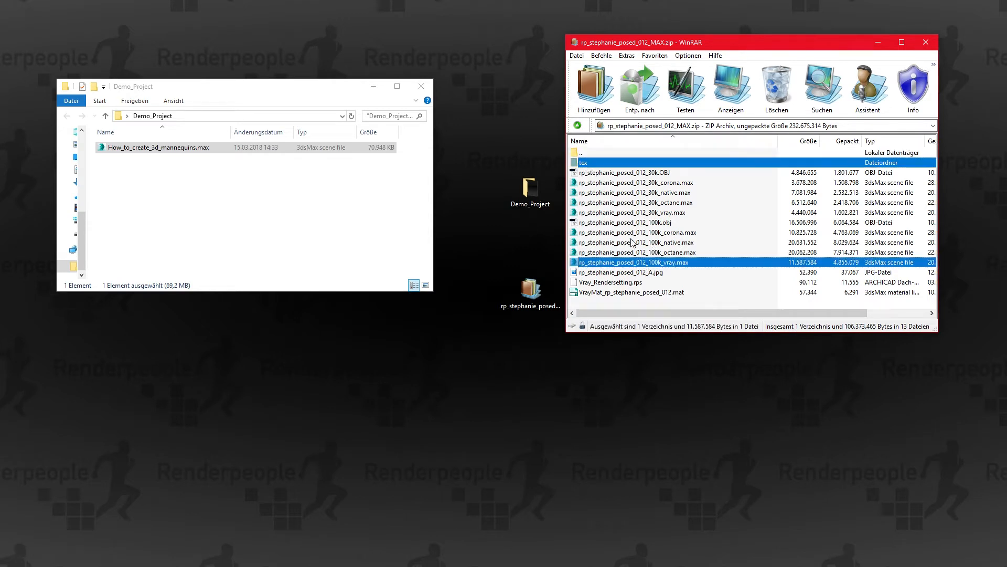
{"action": "mouse_move", "coordinate": [293, 196]}
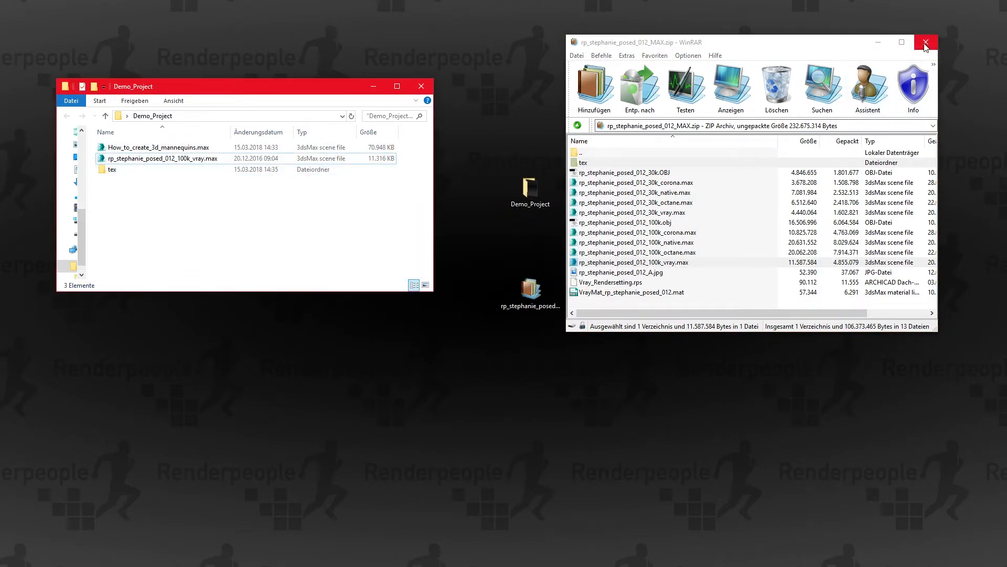
{"action": "left_click", "coordinate": [925, 42]}
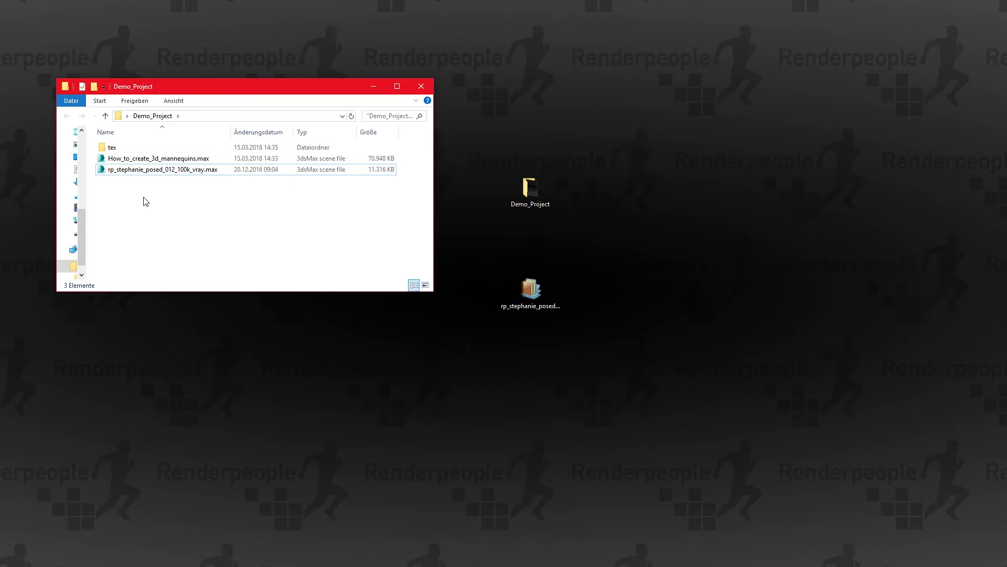
Step: Merge the V-Ray woman model into How_to_create_3d_mannequins.max and render her on the pedestal
{"action": "double_click", "coordinate": [158, 157]}
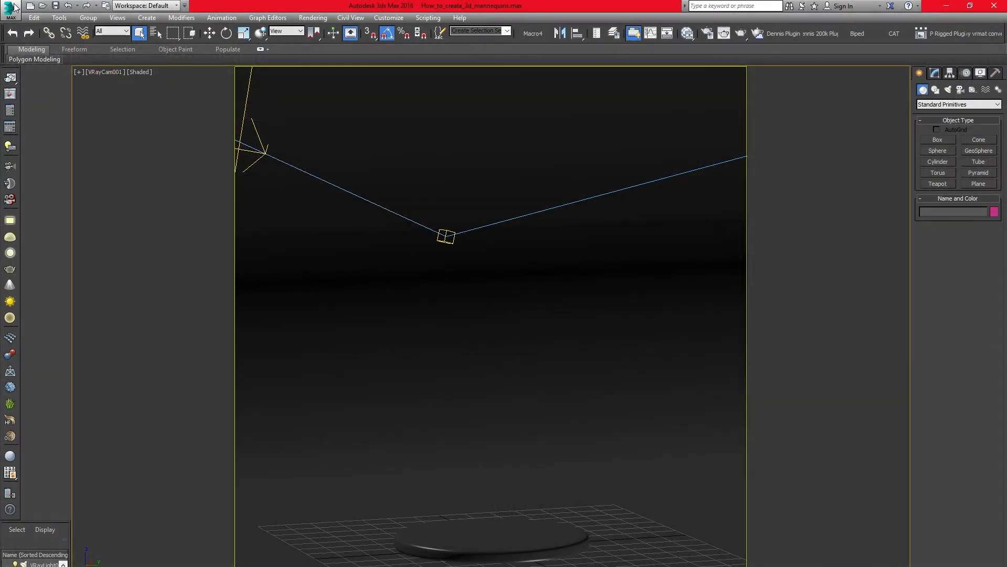
{"action": "left_click", "coordinate": [10, 11]}
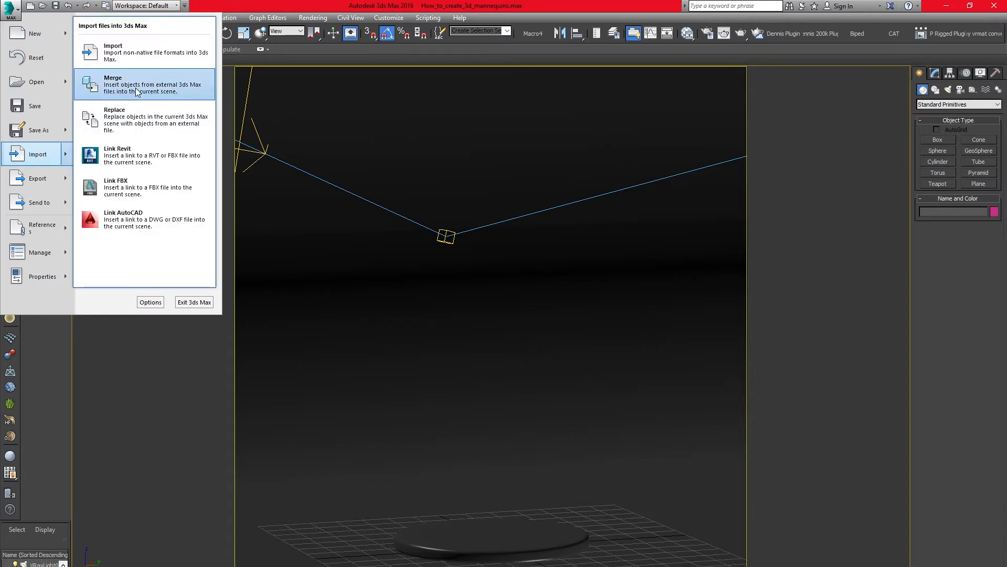
{"action": "left_click", "coordinate": [136, 84]}
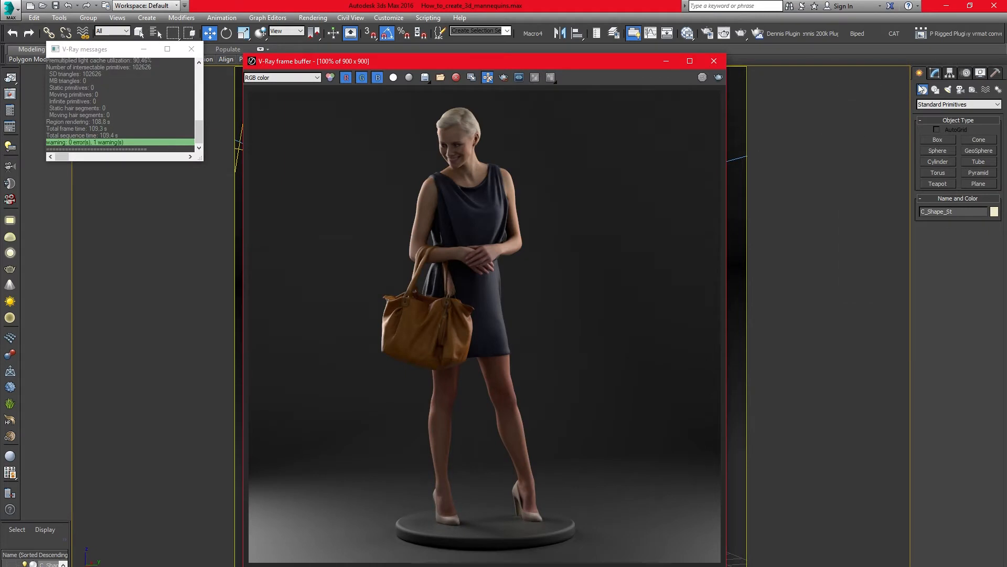
{"action": "mouse_move", "coordinate": [960, 5]}
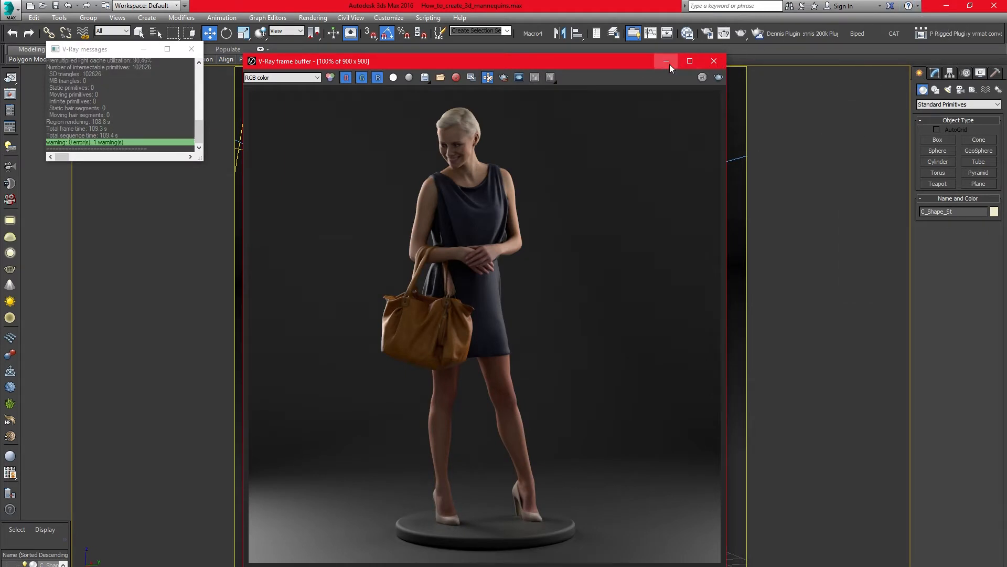
{"action": "left_click", "coordinate": [665, 61]}
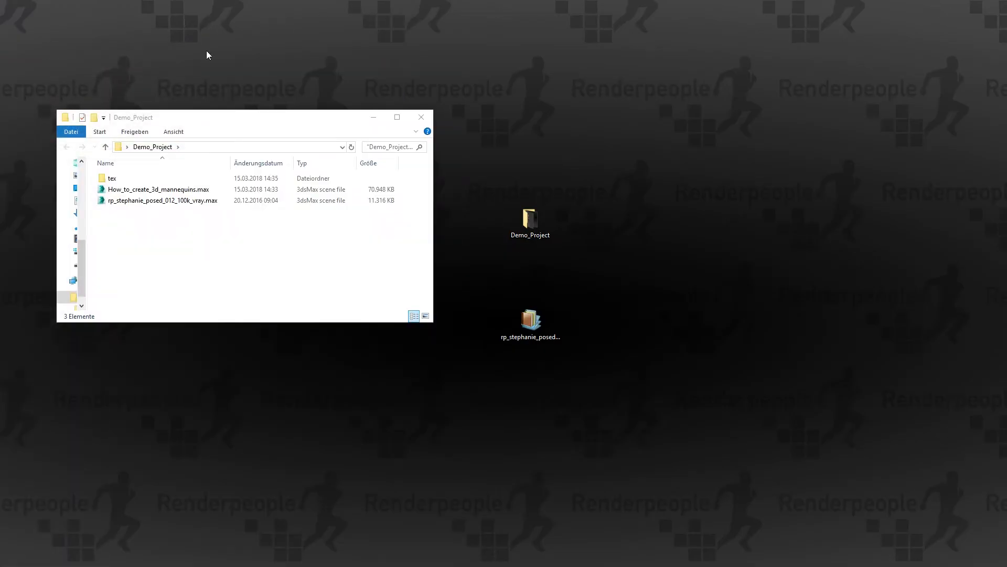
Step: Open rp_stephanie_posed_012_dif.jpg from the tex folder in Photoshop
{"action": "double_click", "coordinate": [112, 177]}
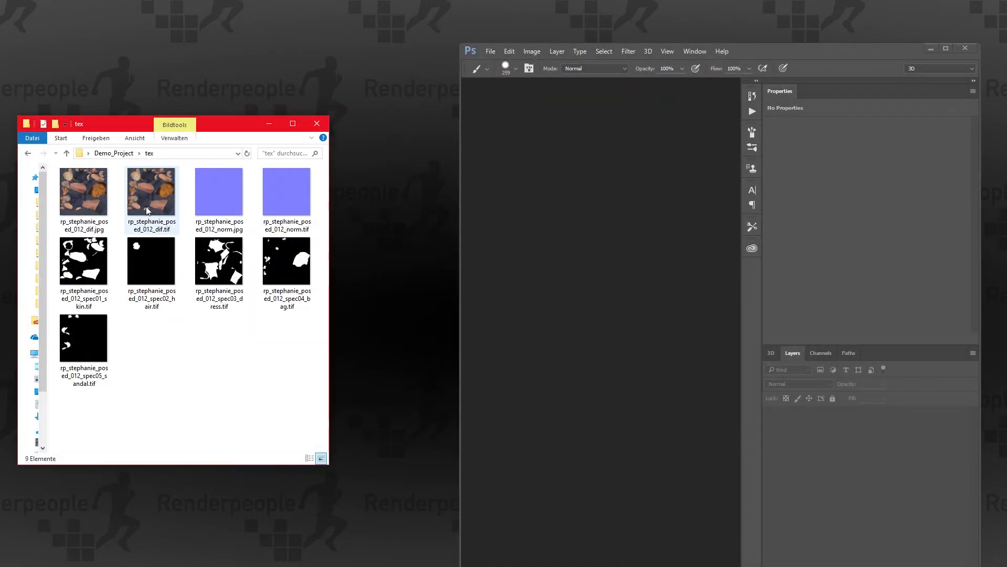
{"action": "left_click", "coordinate": [84, 191]}
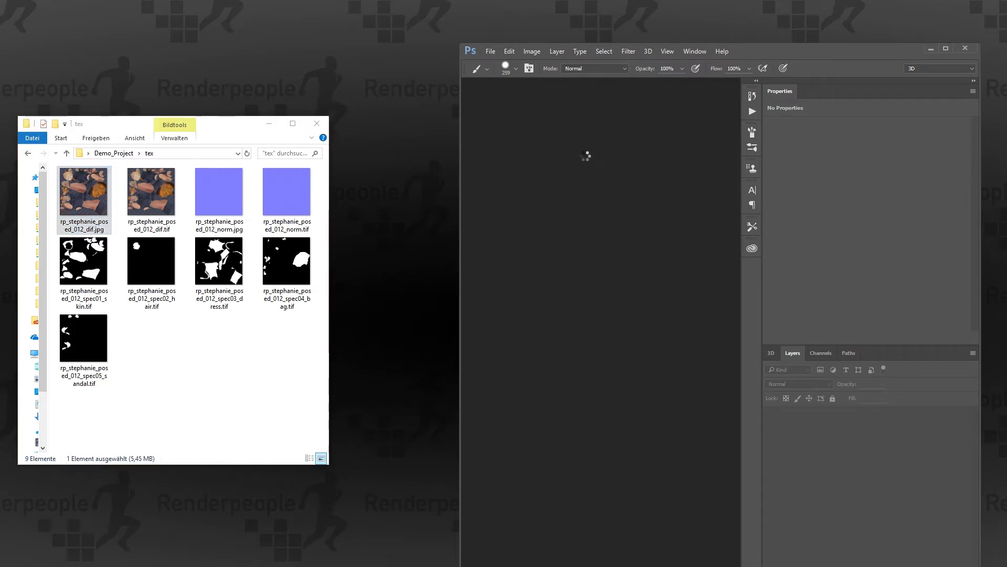
{"action": "double_click", "coordinate": [84, 191]}
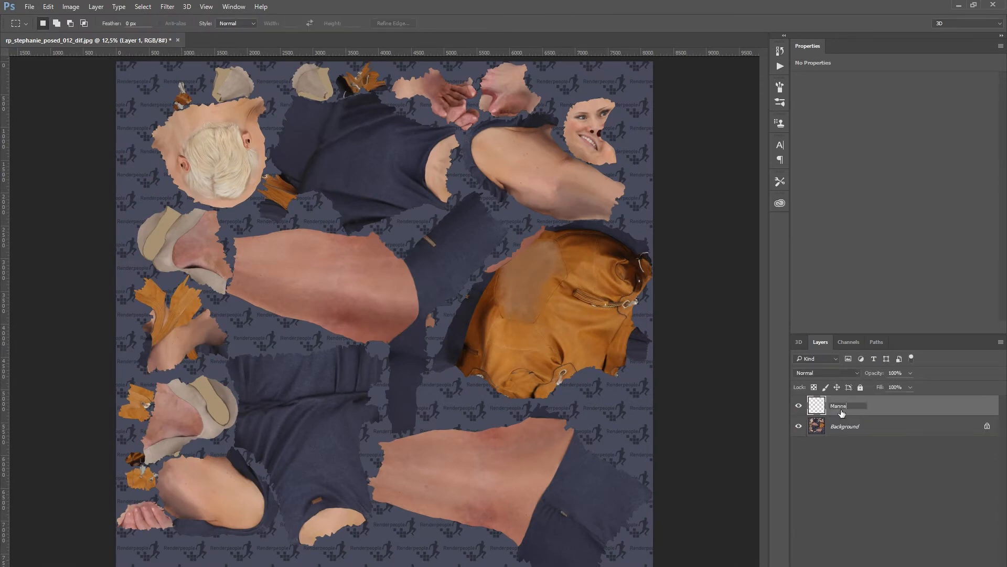
Step: Name the new layer Mannequin_Color and fill it with cream #ffffde
{"action": "type", "text": "Mannequin_Color"}
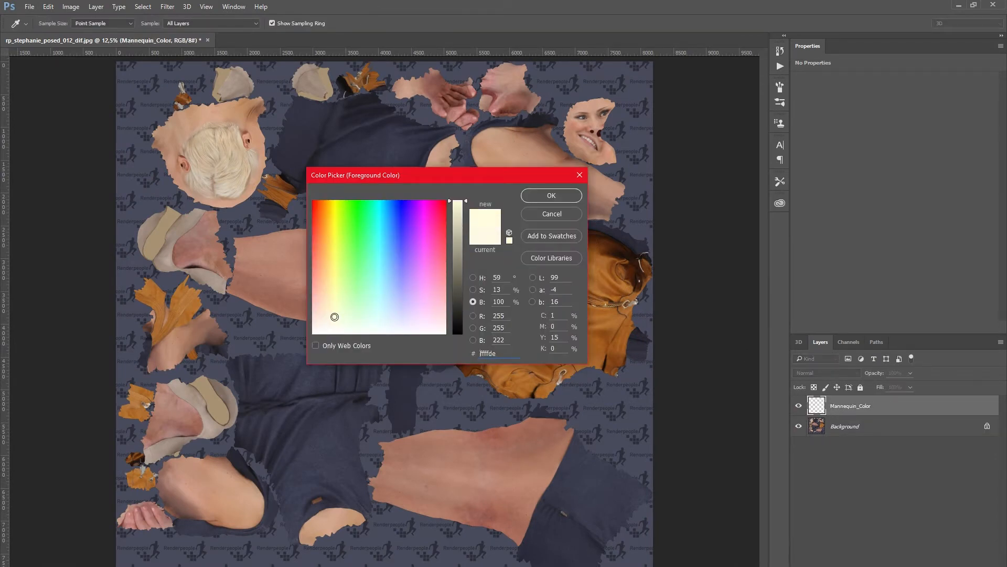
{"action": "left_click", "coordinate": [551, 195]}
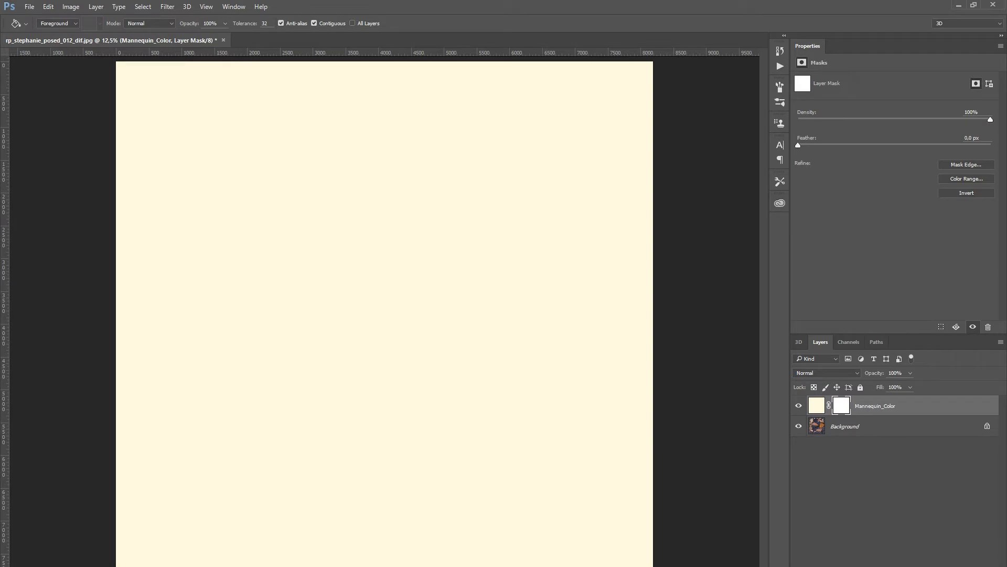
{"action": "mouse_move", "coordinate": [806, 409]}
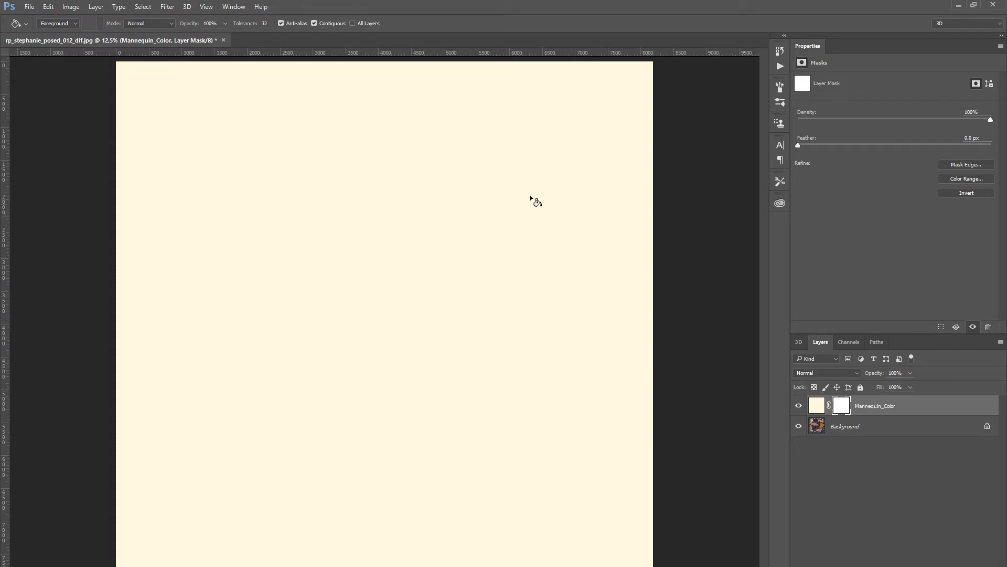
{"action": "mouse_move", "coordinate": [477, 317]}
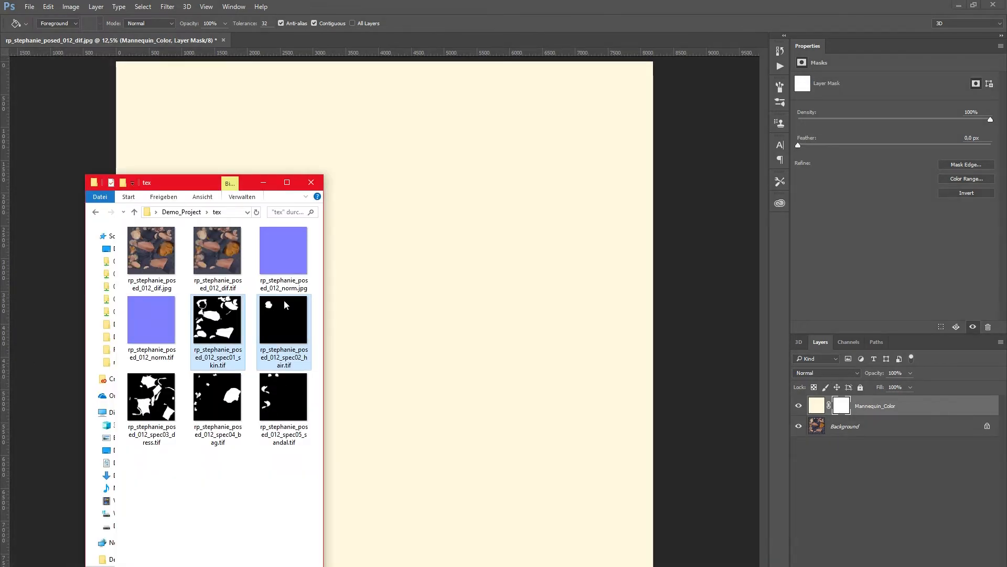
Step: Place rp_stephanie_posed_012_spec02_hair.tif as an embedded layer above the skin mask layer
{"action": "left_click", "coordinate": [283, 399]}
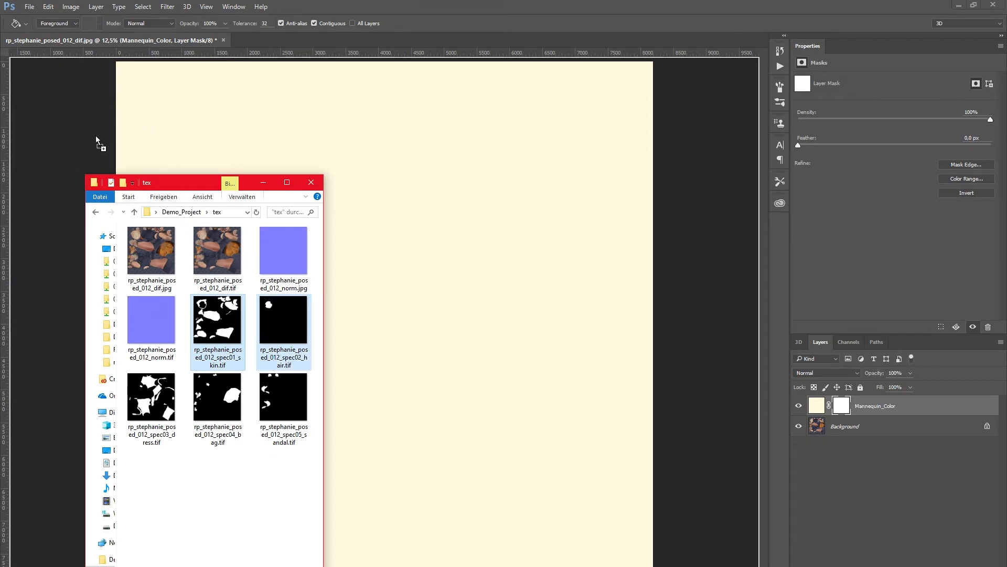
{"action": "left_click", "coordinate": [310, 182]}
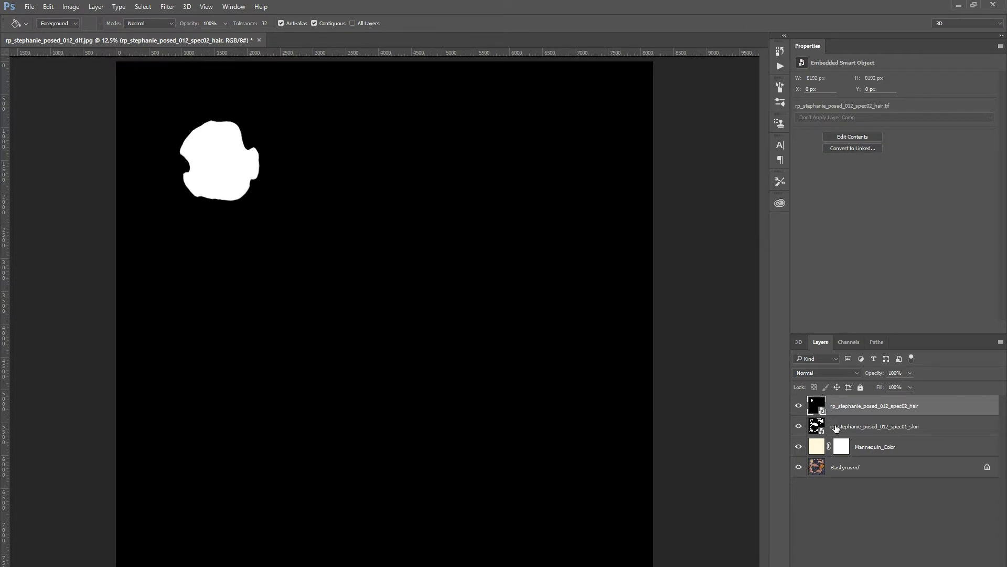
{"action": "mouse_move", "coordinate": [882, 401]}
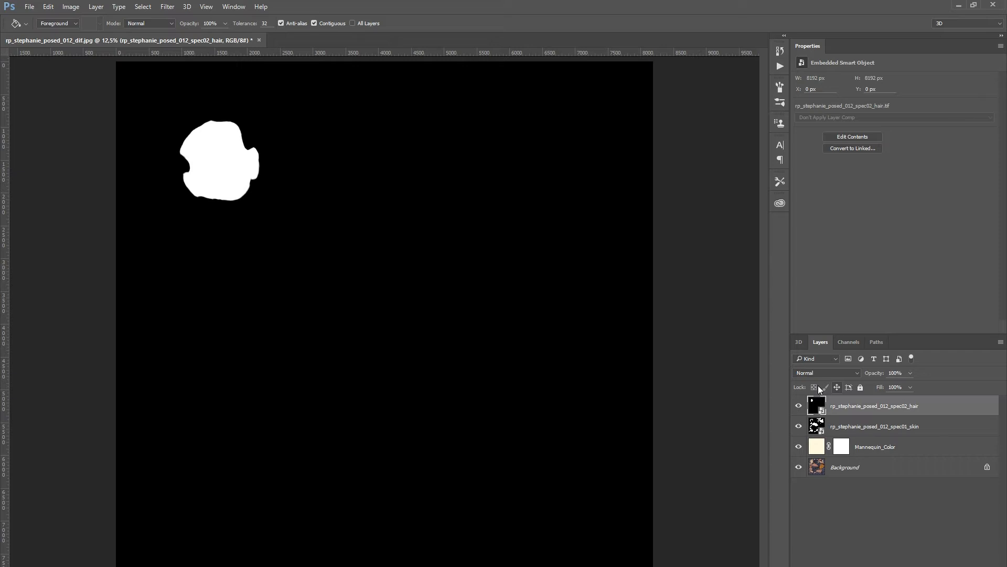
Step: Blend the hair mask with Linear Dodge (Add), merge it with the skin mask, and select the whole canvas
{"action": "left_click", "coordinate": [827, 372]}
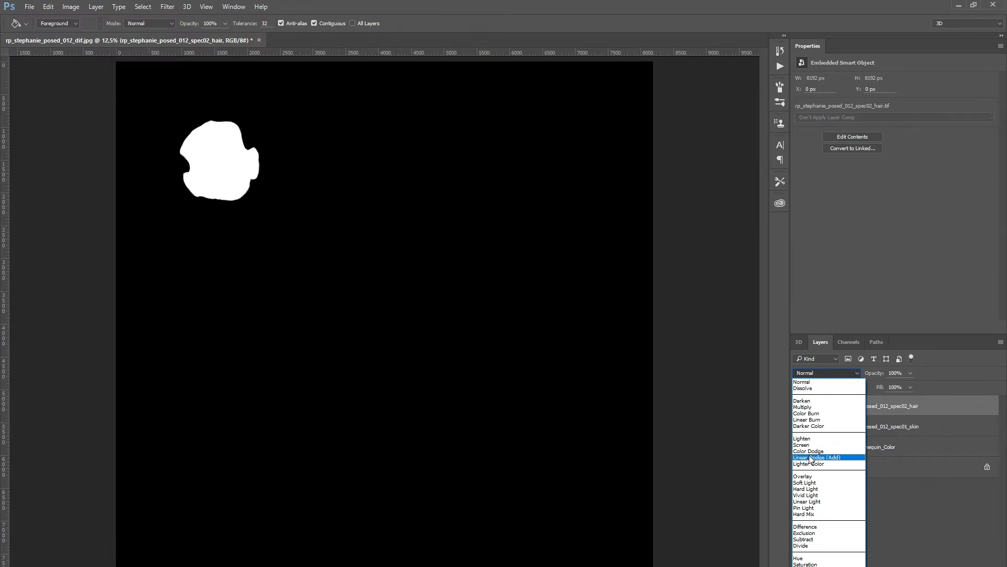
{"action": "left_click", "coordinate": [817, 458]}
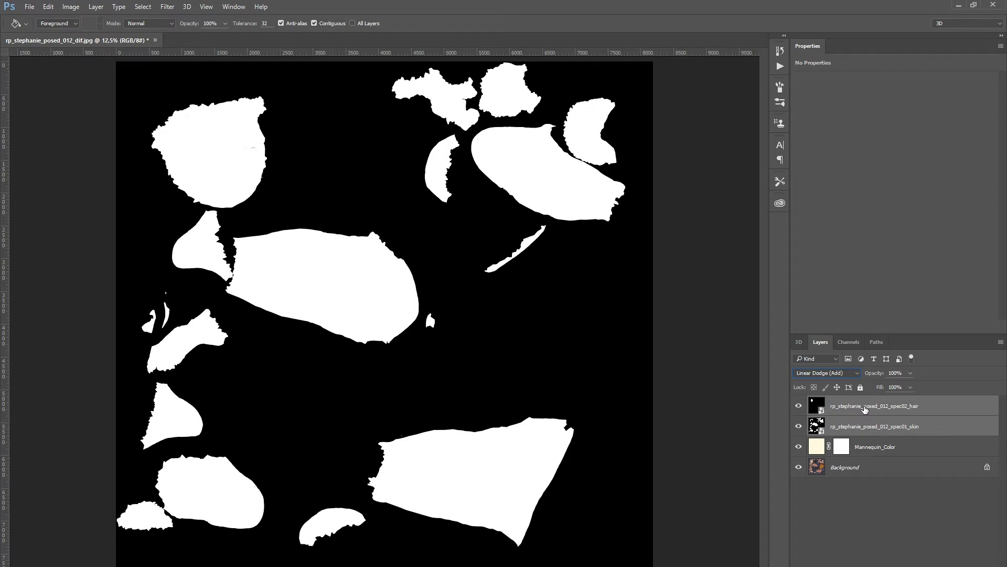
{"action": "right_click", "coordinate": [865, 405]}
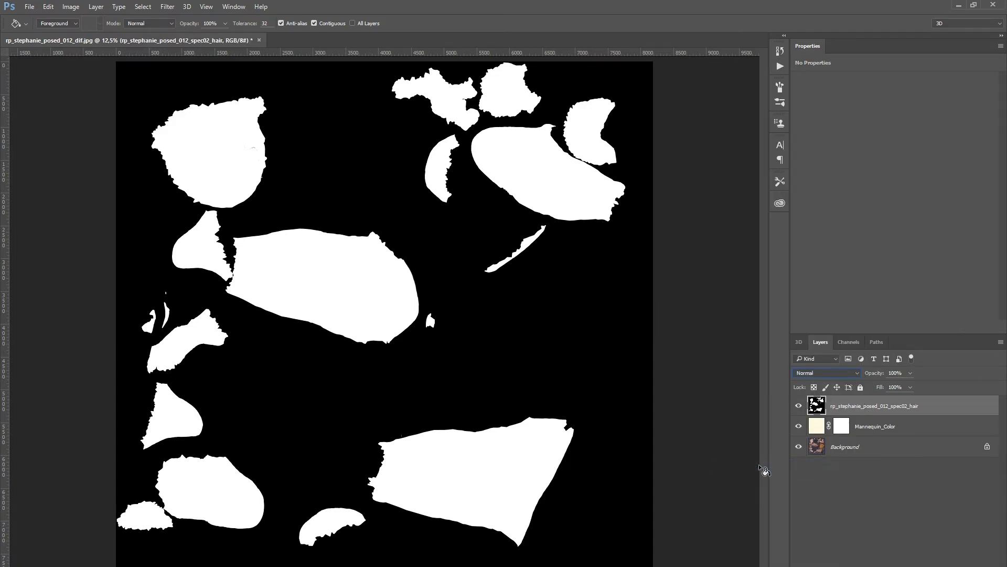
{"action": "mouse_move", "coordinate": [353, 381]}
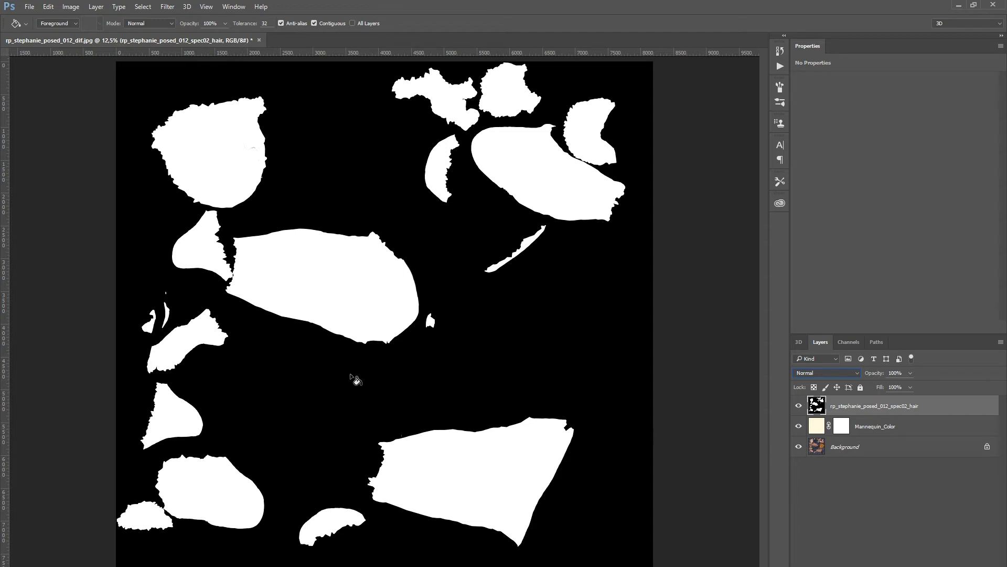
{"action": "key", "text": "Ctrl+a"}
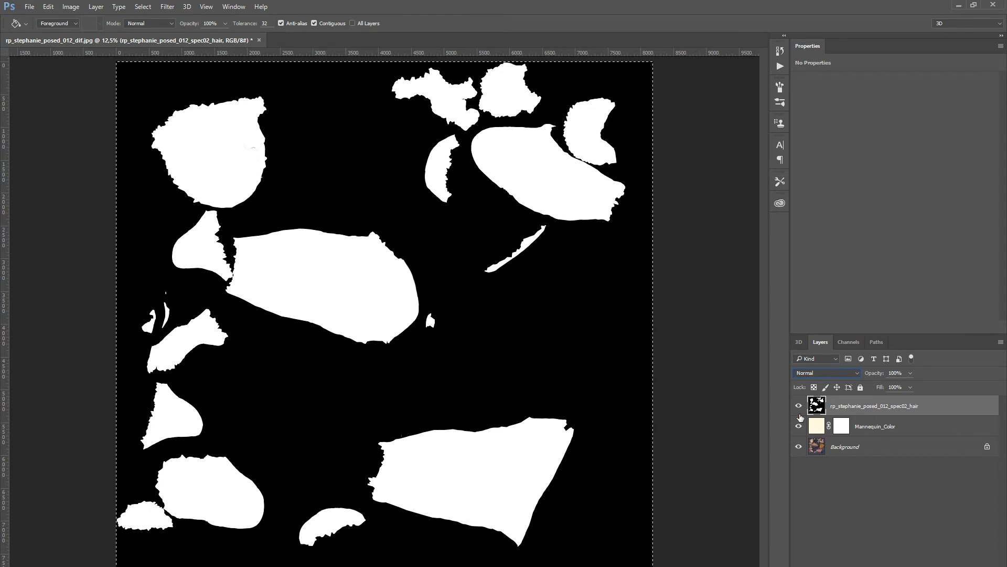
Step: Paste the combined skin-and-hair mask into Mannequin_Color's layer mask via the Channels panel
{"action": "left_click", "coordinate": [798, 405]}
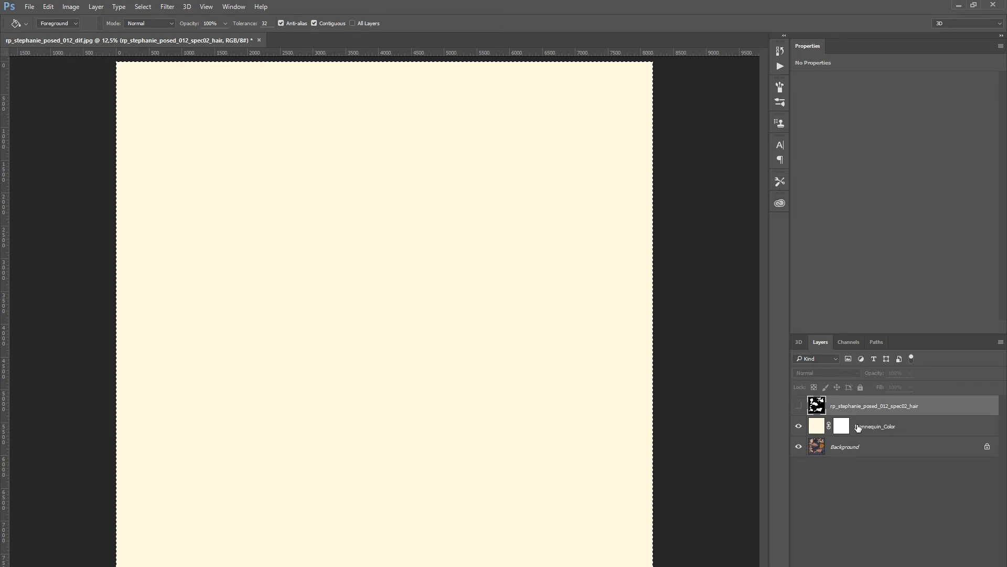
{"action": "left_click", "coordinate": [875, 426]}
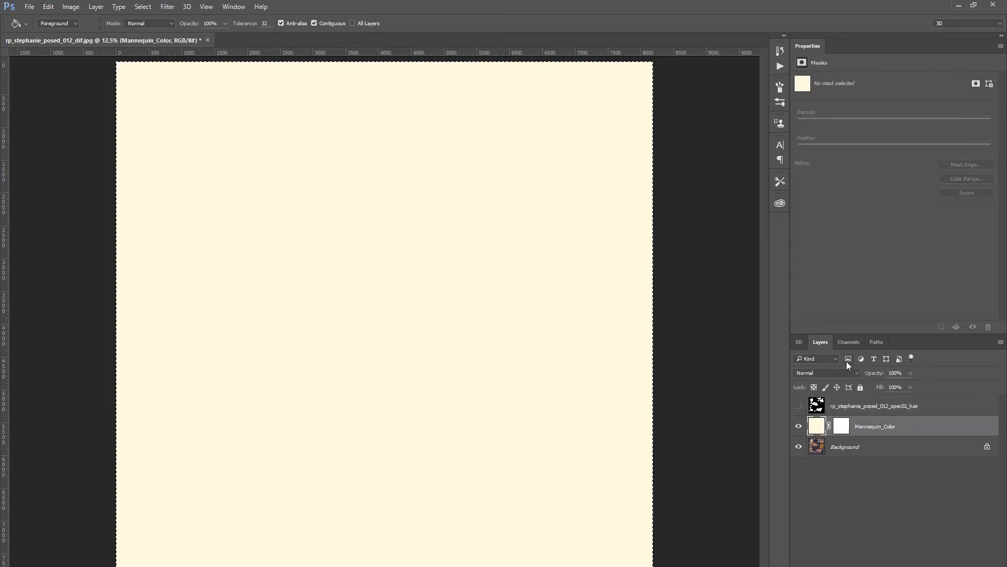
{"action": "left_click", "coordinate": [848, 342]}
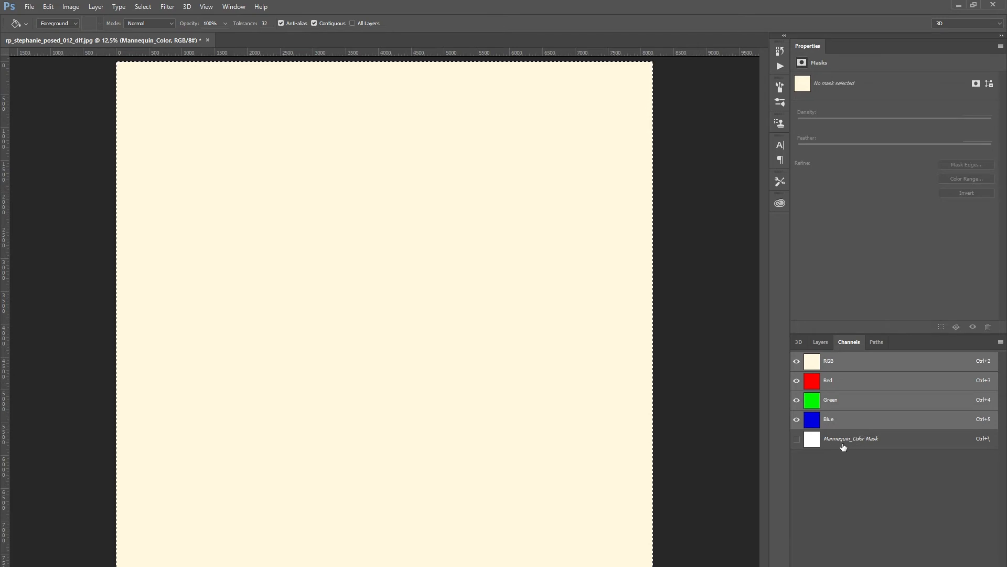
{"action": "left_click", "coordinate": [852, 439]}
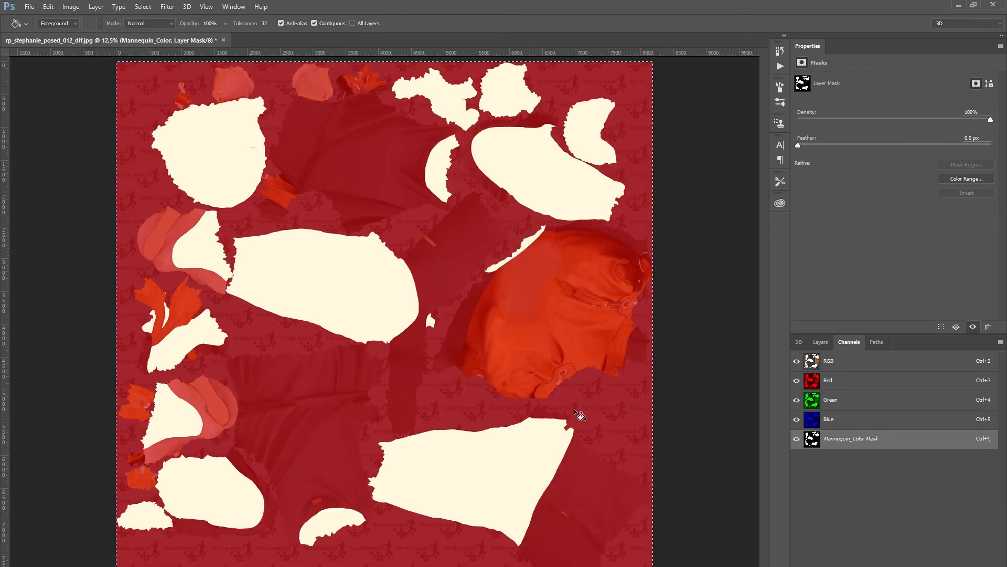
{"action": "left_click", "coordinate": [797, 438]}
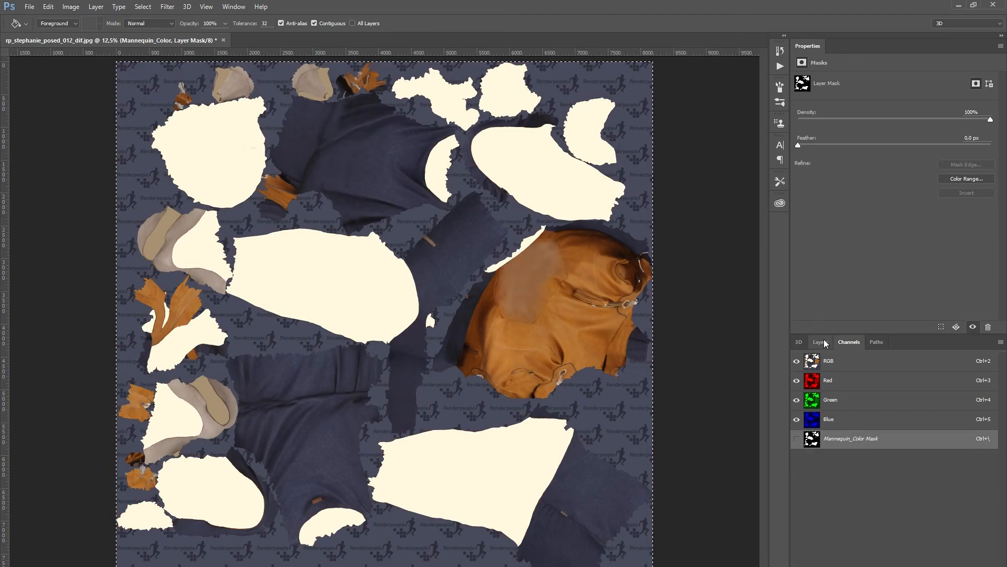
{"action": "left_click", "coordinate": [821, 342]}
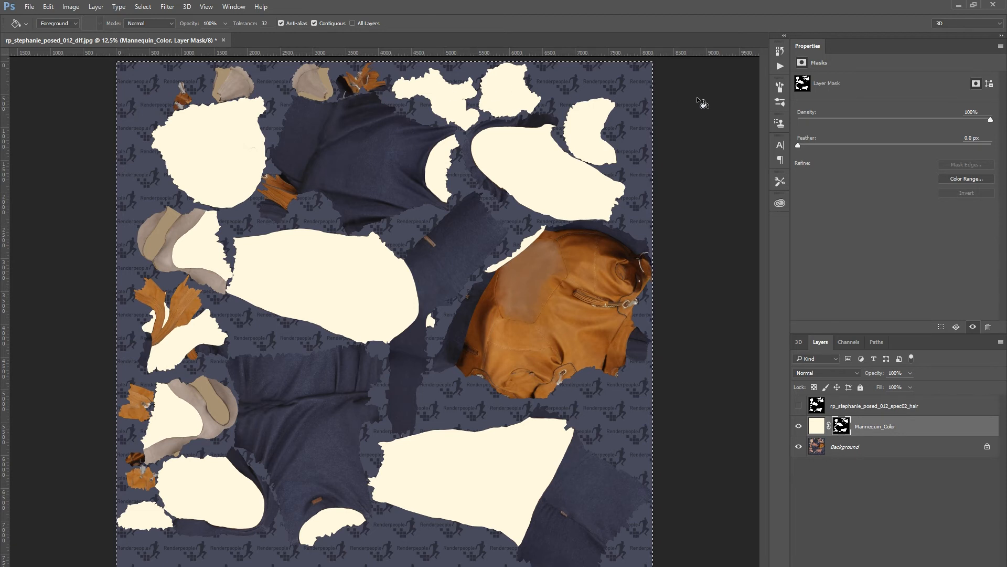
{"action": "mouse_move", "coordinate": [488, 17]}
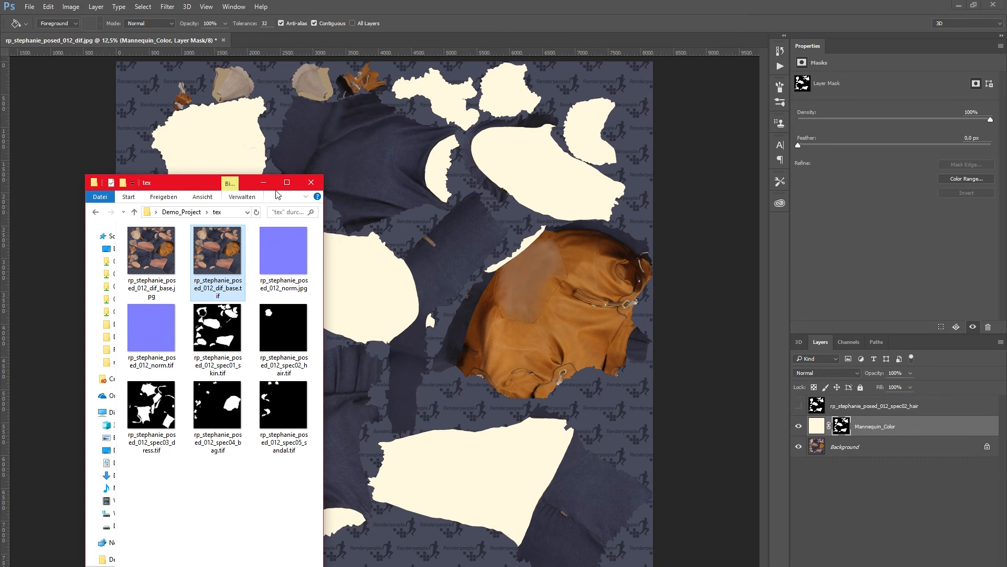
Step: Save the texture as JPEG rp_stephanie_posed_012_dif.jpg in the tex folder
{"action": "left_click", "coordinate": [33, 8]}
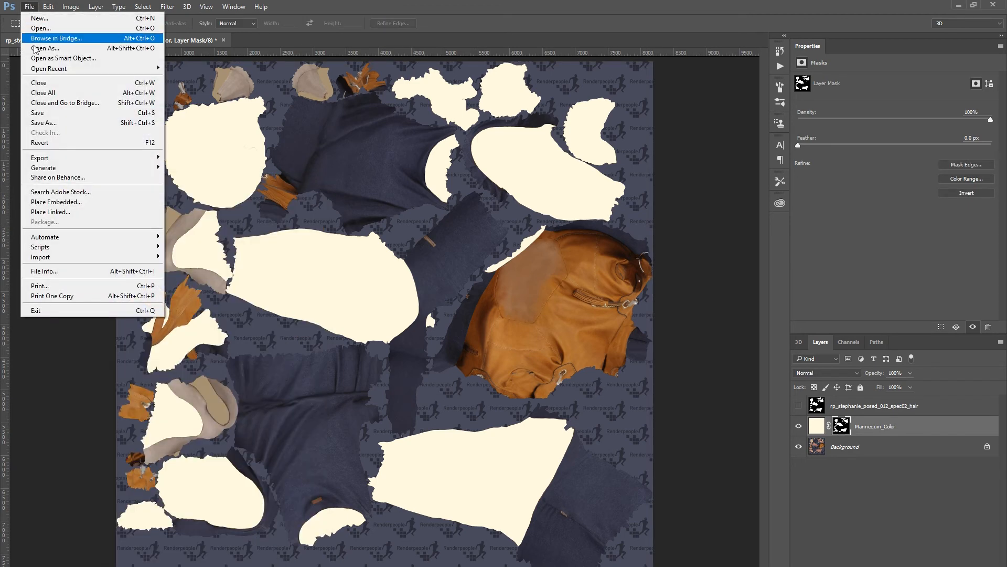
{"action": "left_click", "coordinate": [44, 122]}
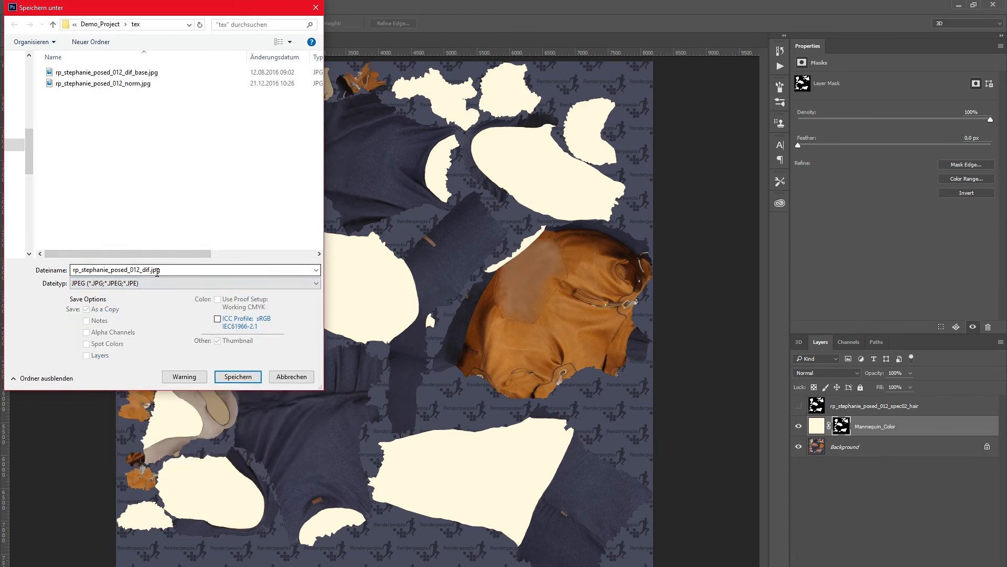
{"action": "left_click", "coordinate": [237, 376]}
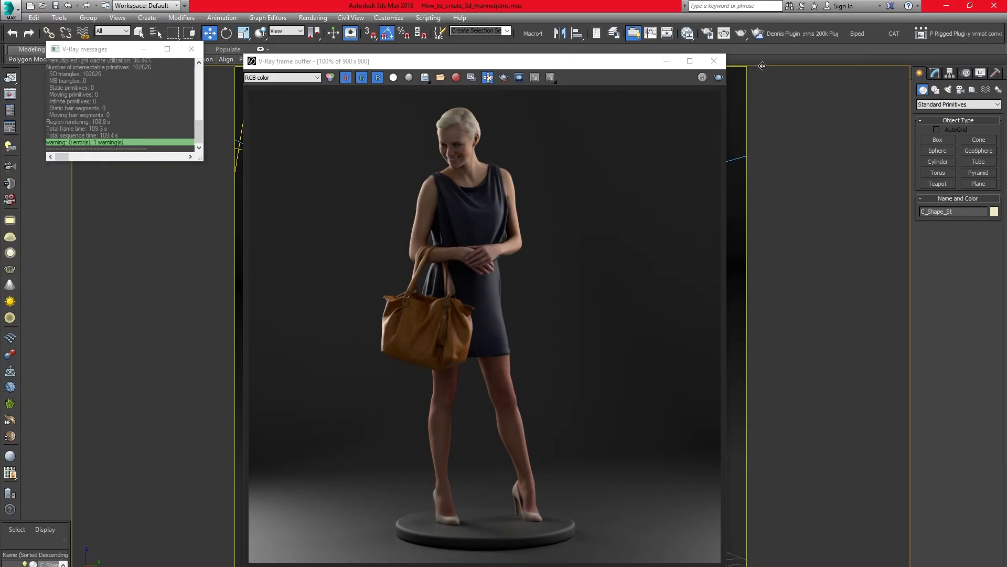
Step: Re-render with V-Ray to show the cream mannequin, then close the frame buffer
{"action": "left_click", "coordinate": [714, 61]}
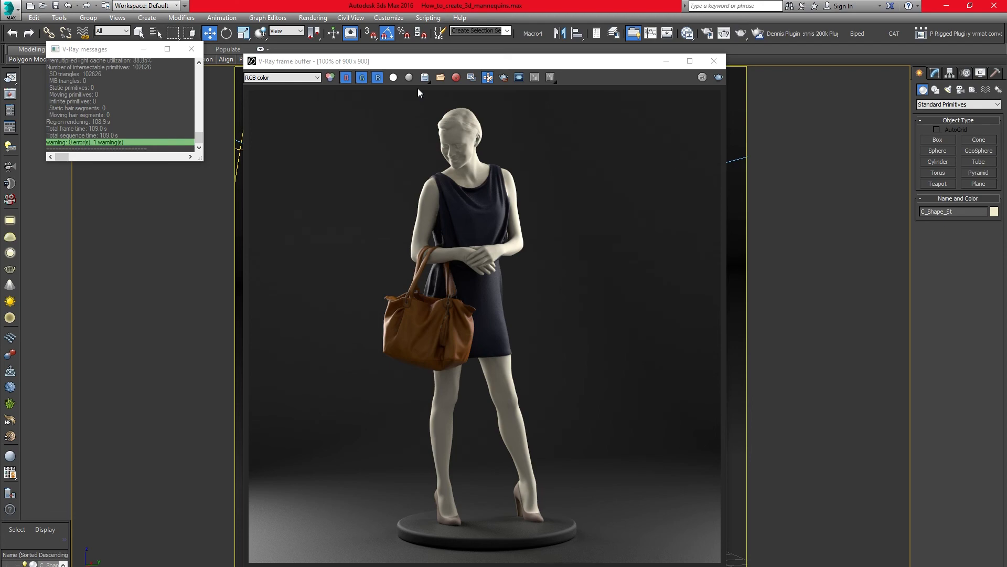
{"action": "left_click", "coordinate": [714, 61]}
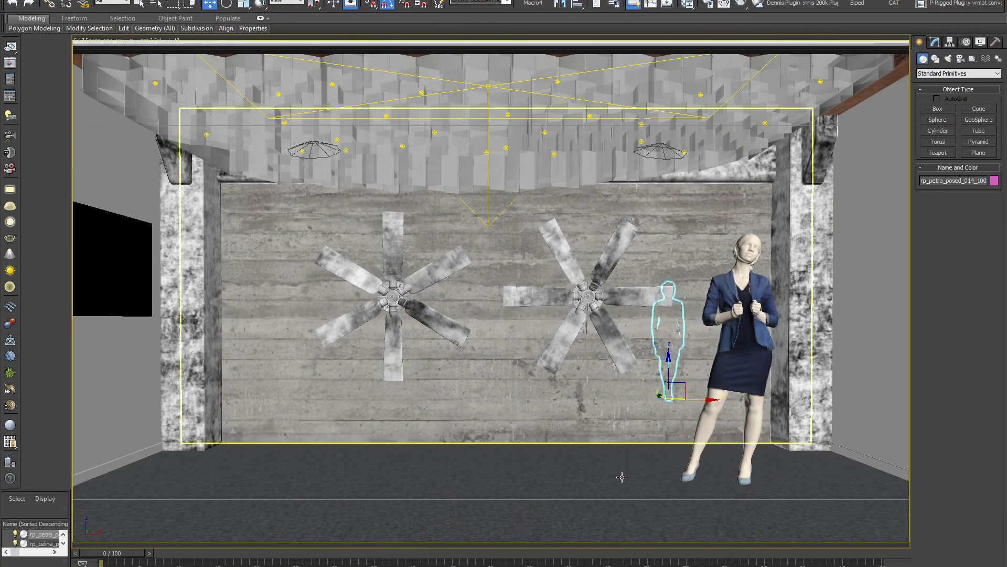